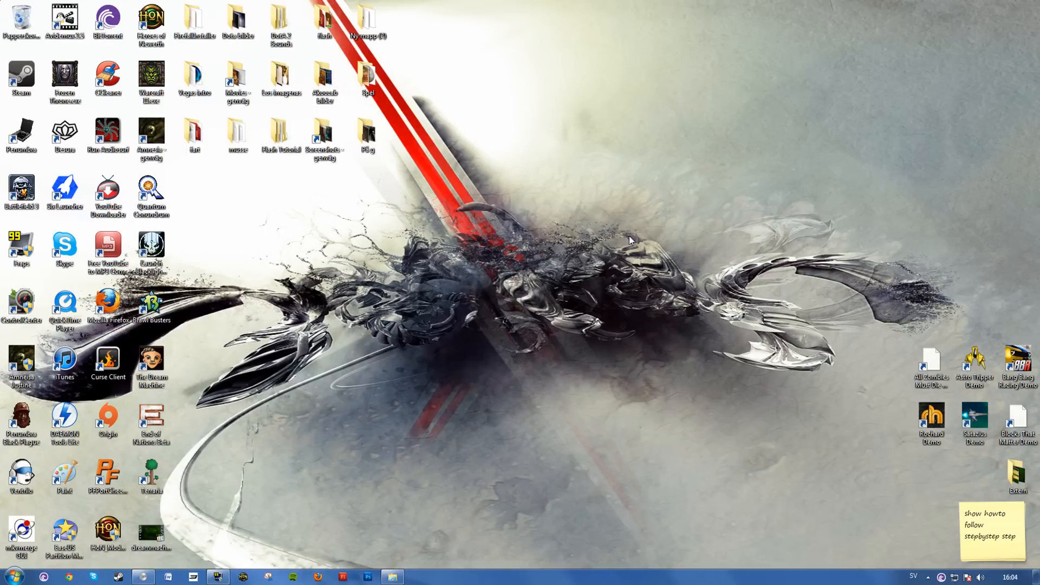
Bring up the Start menu listing recent programs like Terraria, Paint and Origin
click(13, 574)
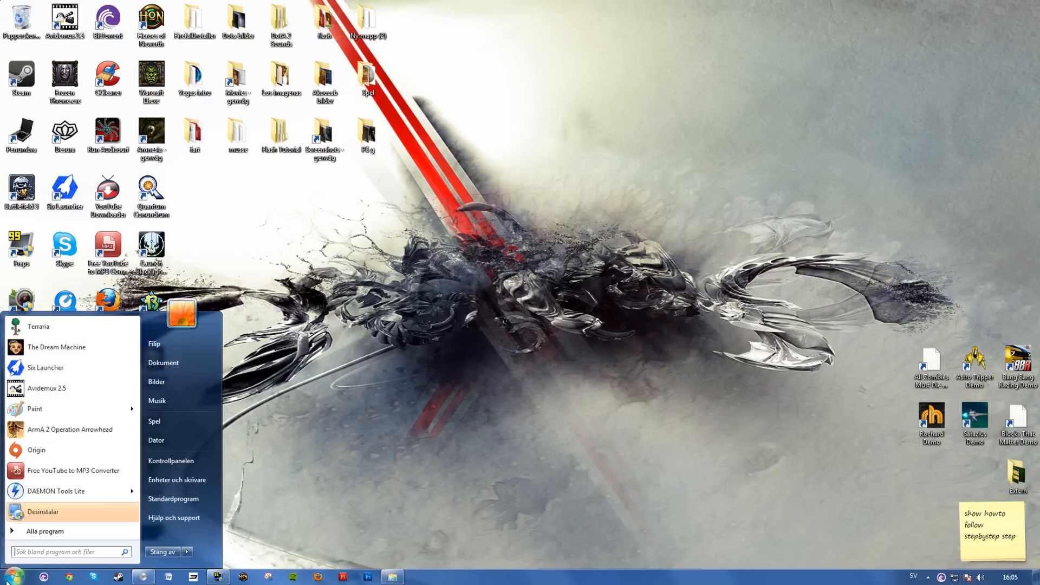
Launch Paint from the Start menu and paste the desktop screenshot into an untitled image
click(34, 409)
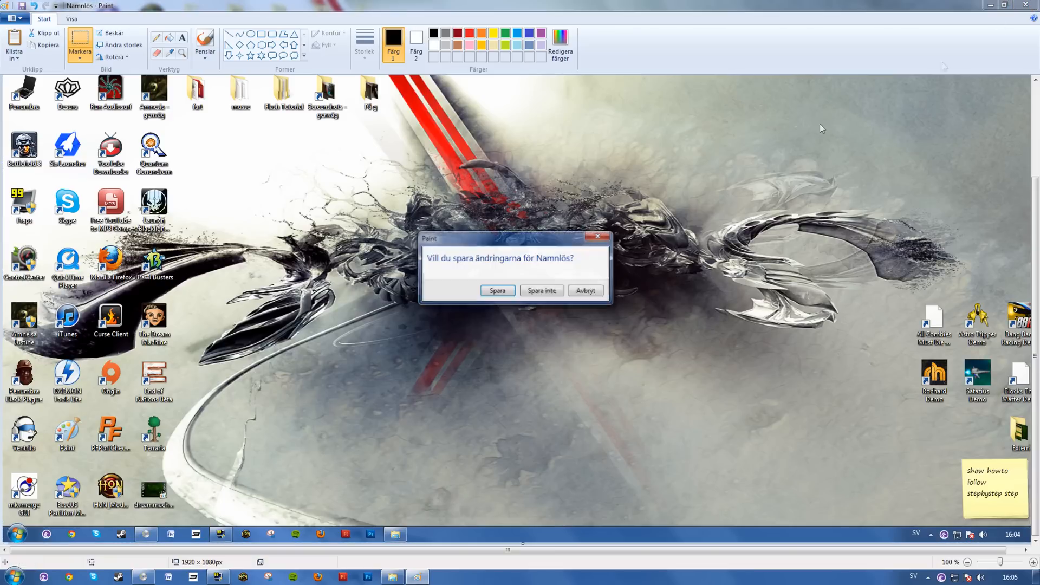
Discard the untitled image with 'Spara inte' and select the desktop Screenshots folder shortcut
click(540, 290)
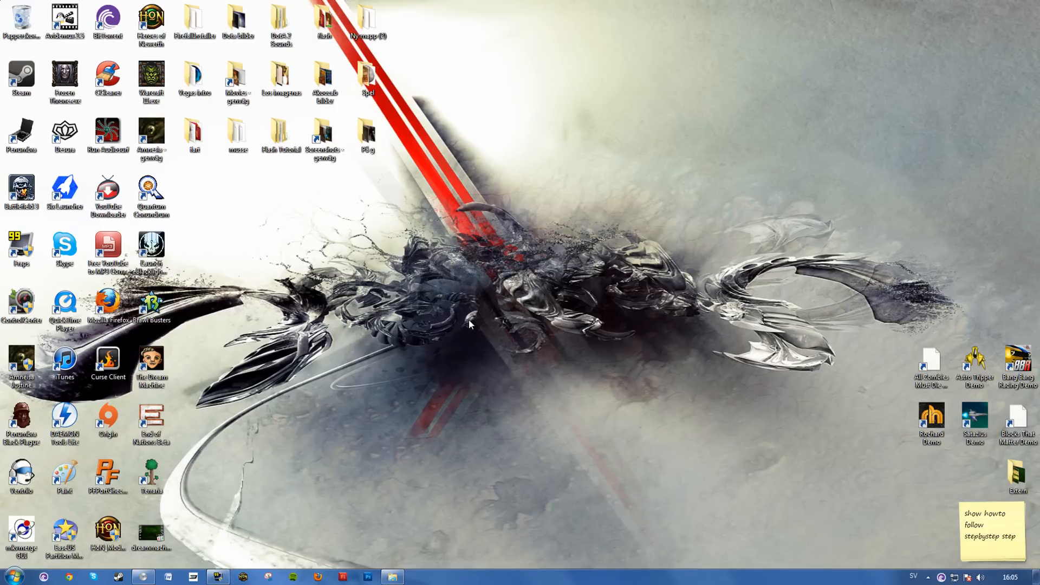
click(325, 140)
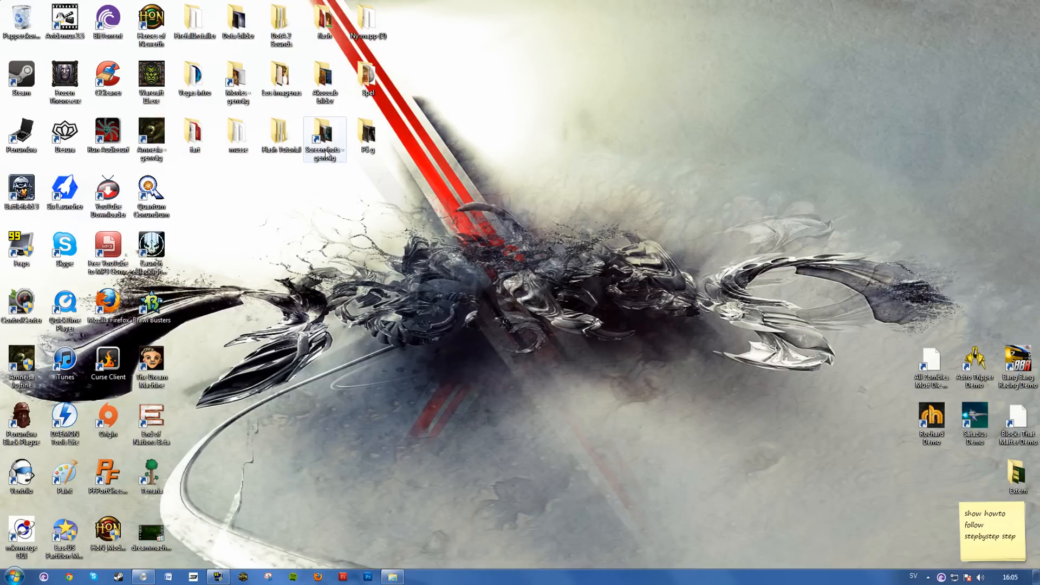